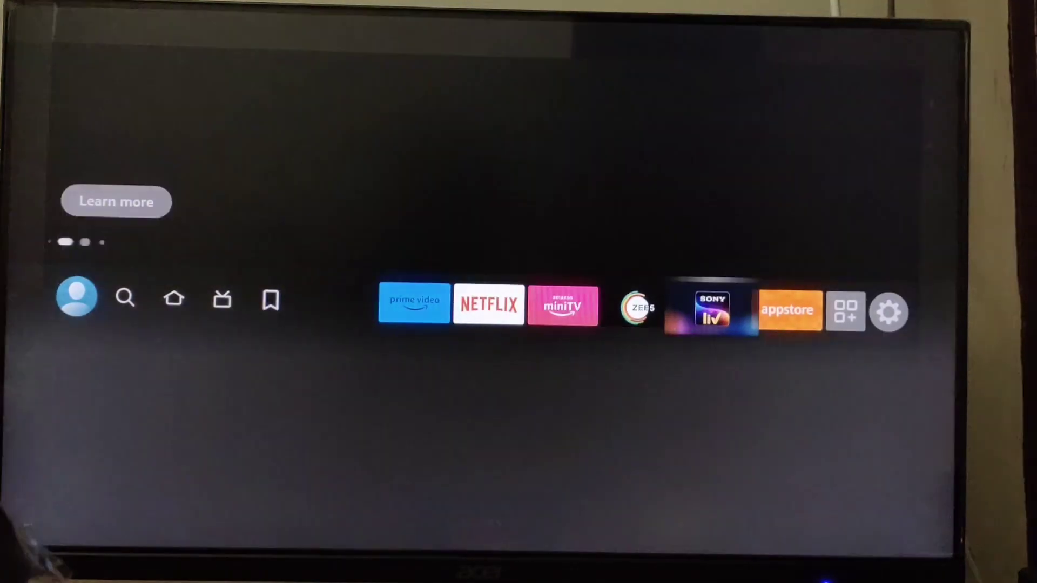
Step: Open the device Settings from the gear icon on the home screen
click(889, 312)
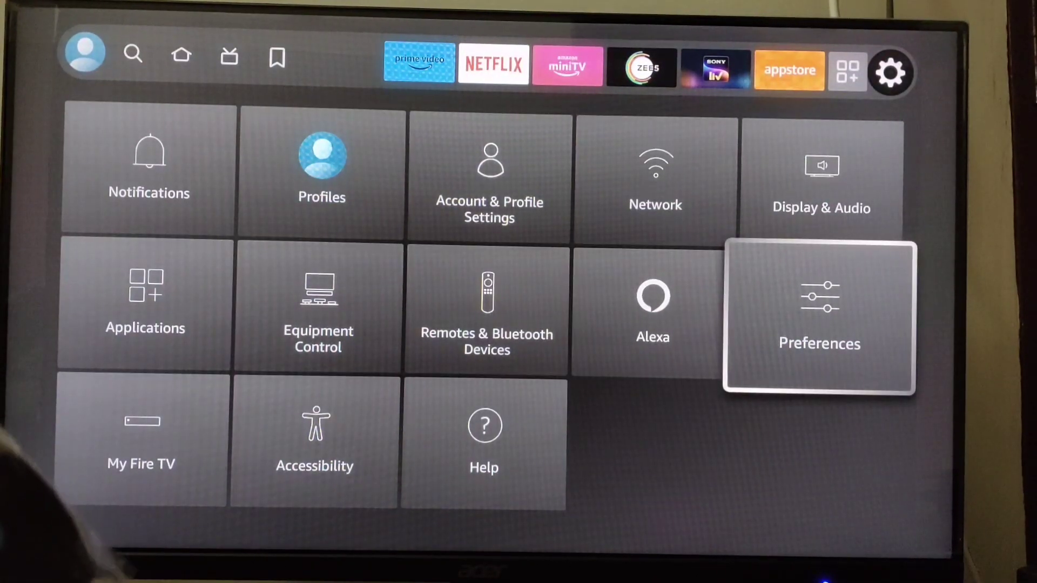
Step: Go into Preferences where Parental Controls shows as off
click(819, 314)
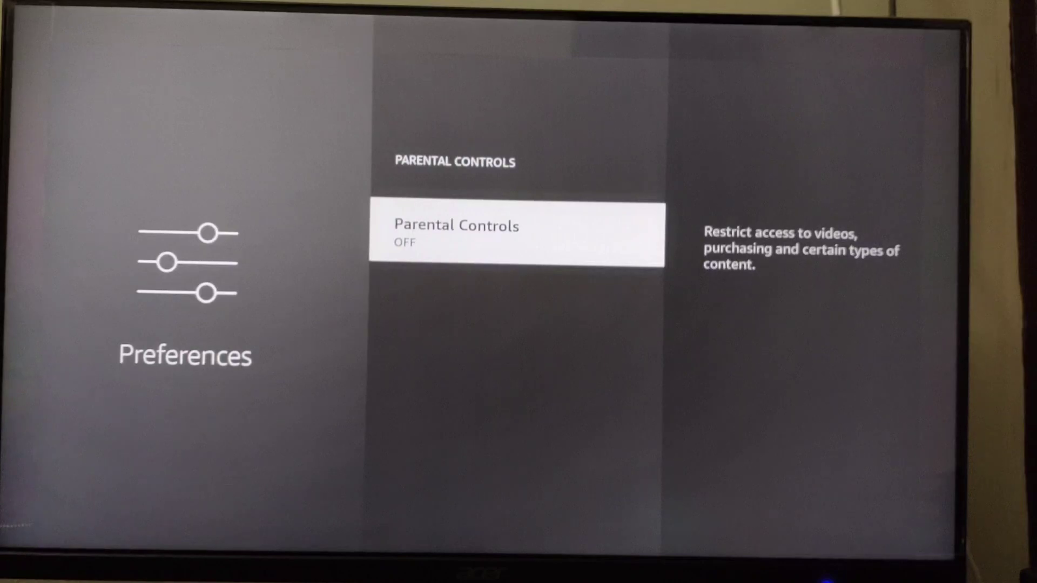
Step: Enable Parental Controls with a new 4-digit PIN, confirm it, and acknowledge the Enabled message
click(518, 235)
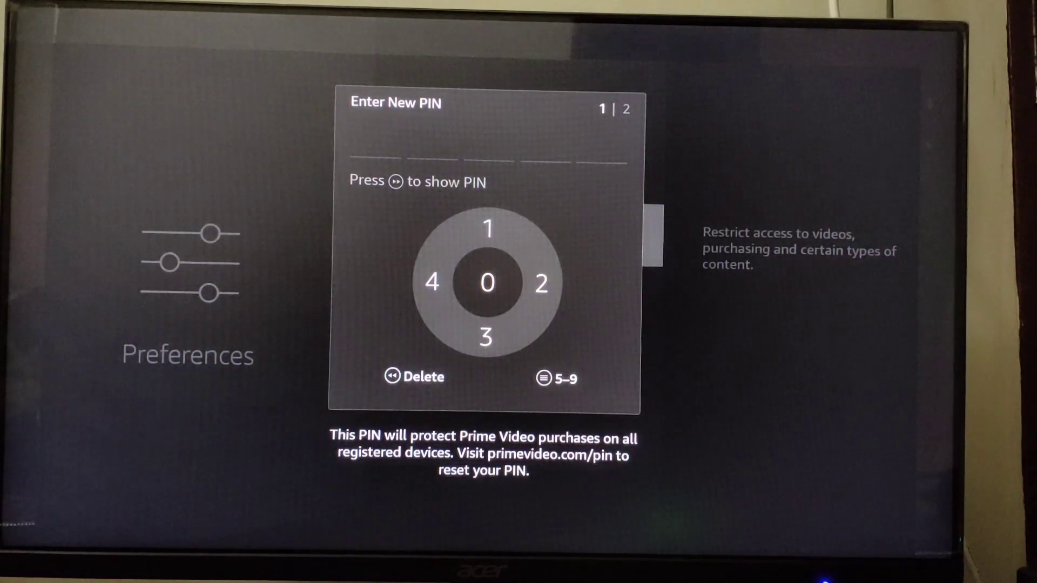
click(486, 282)
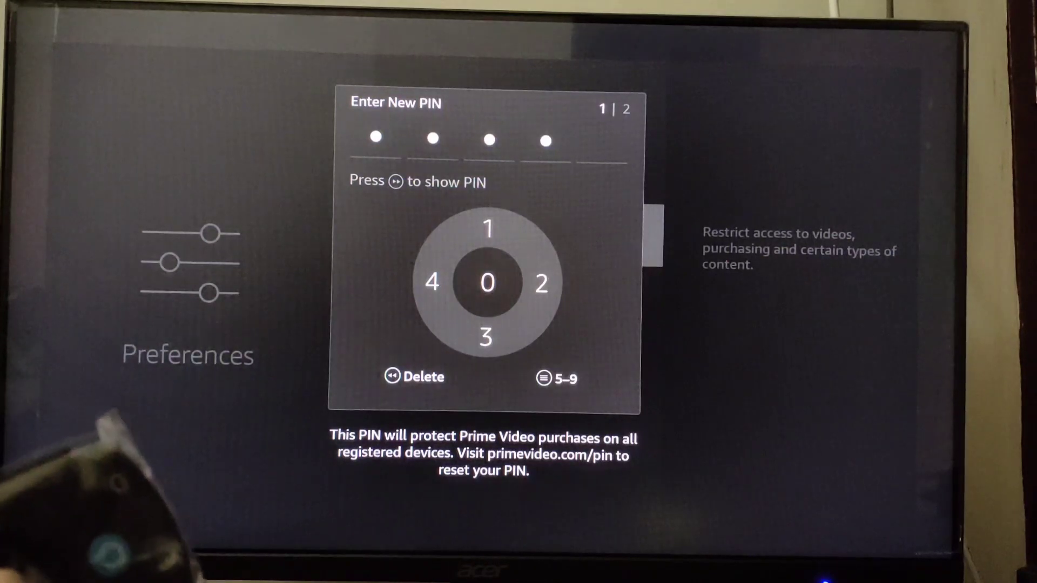
click(487, 281)
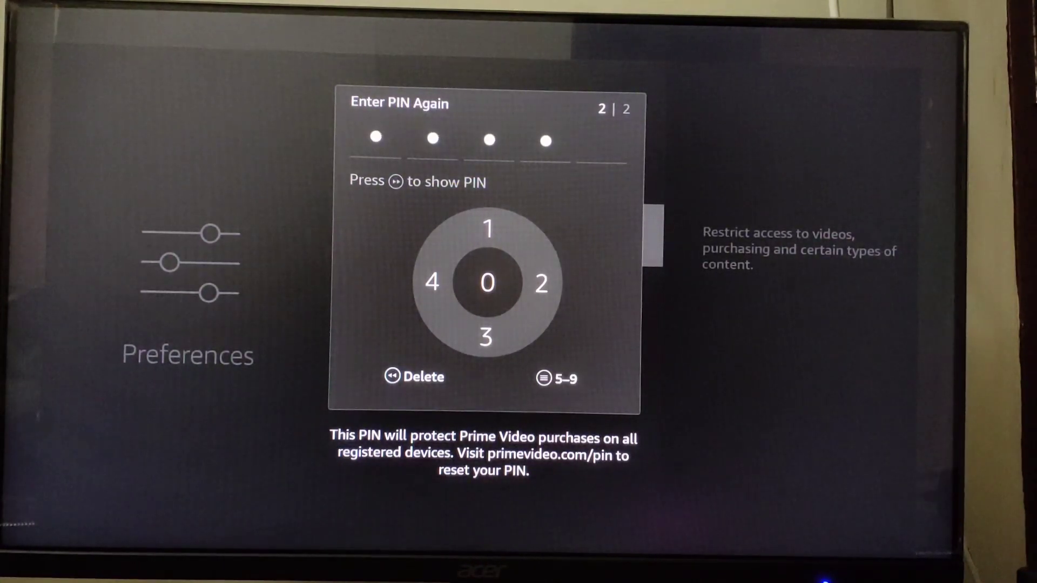
key(enter)
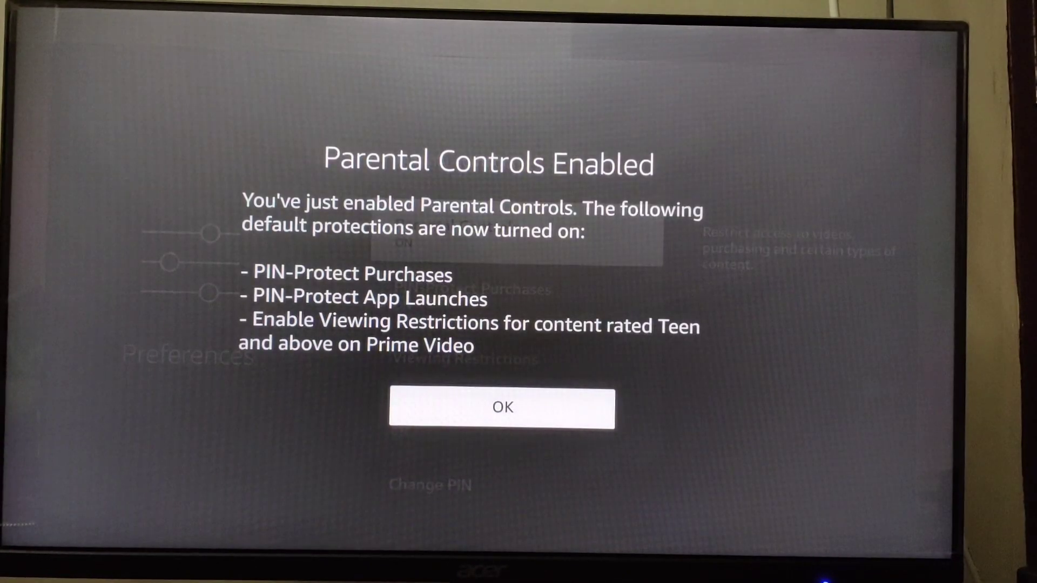
click(501, 407)
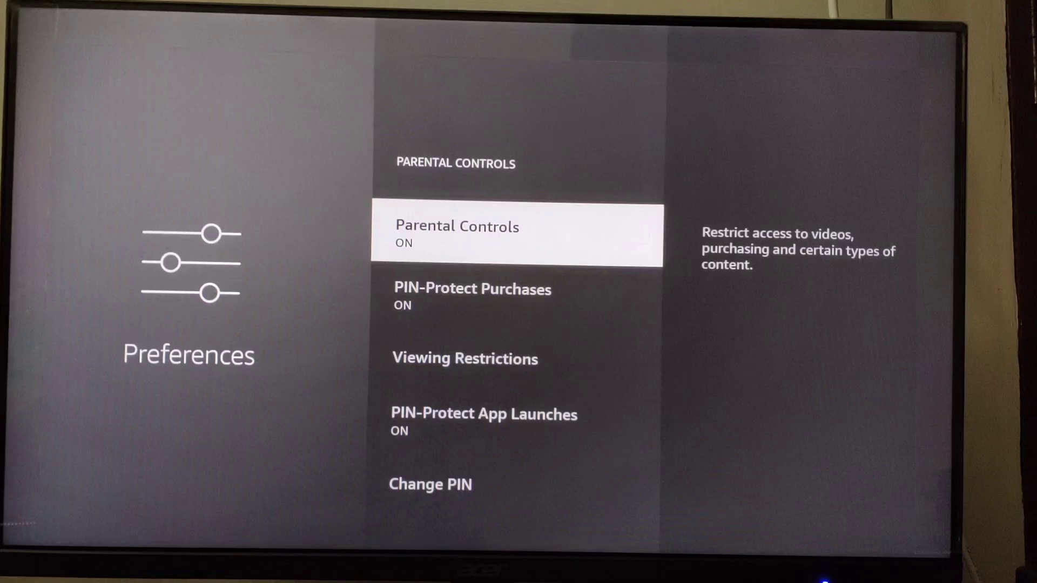